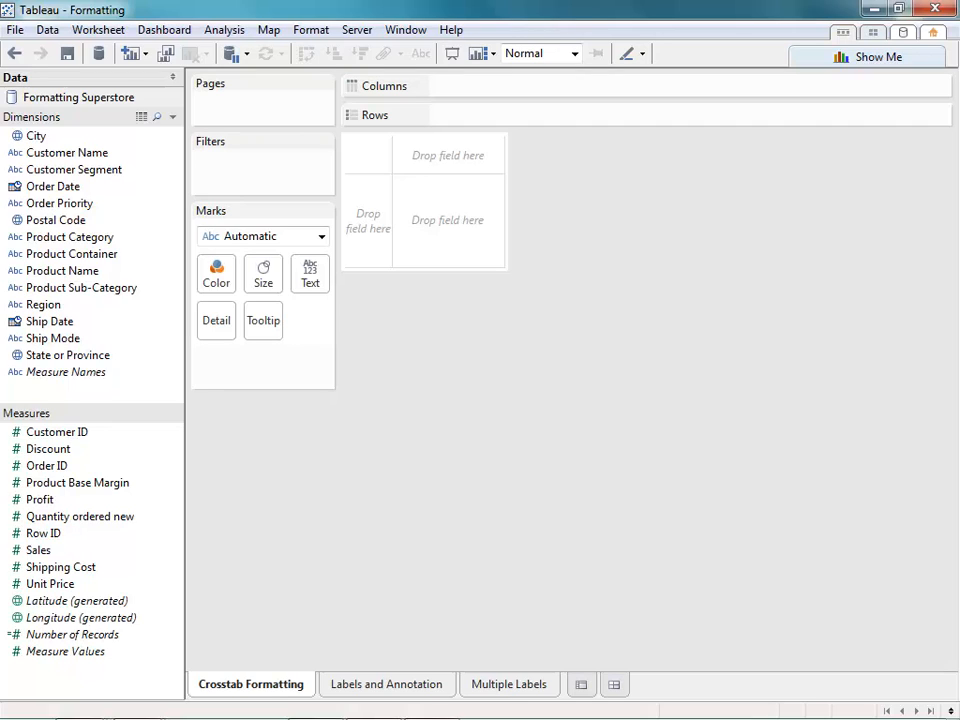
mouse_move(197, 405)
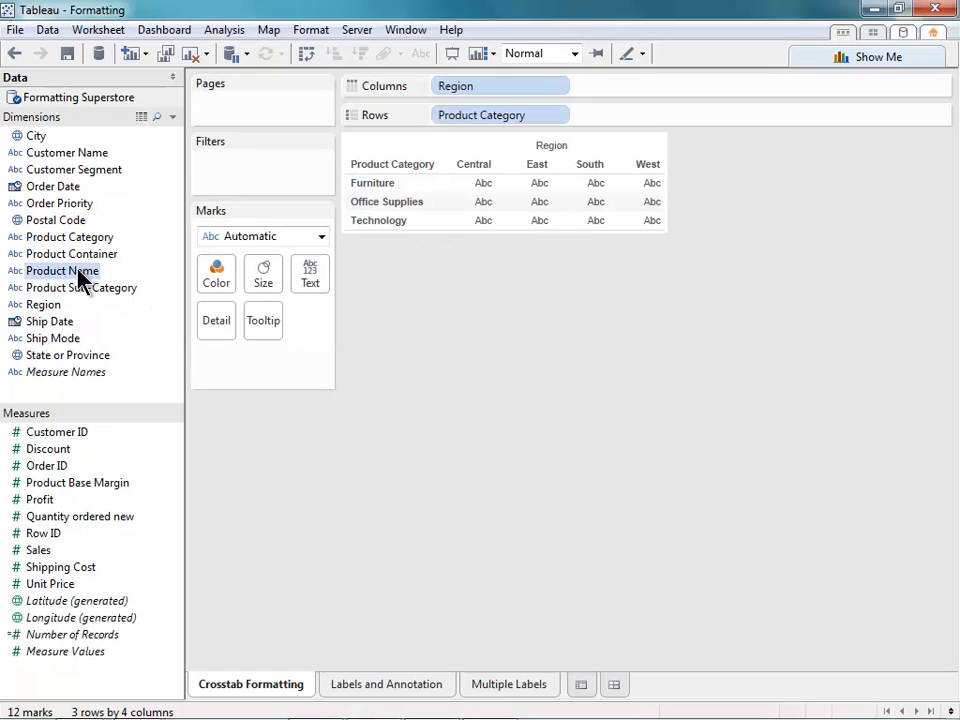
Step: Add Product Sub-Category to the rows beneath Product Category in the sales crosstab
left_click_drag(81, 288, 640, 114)
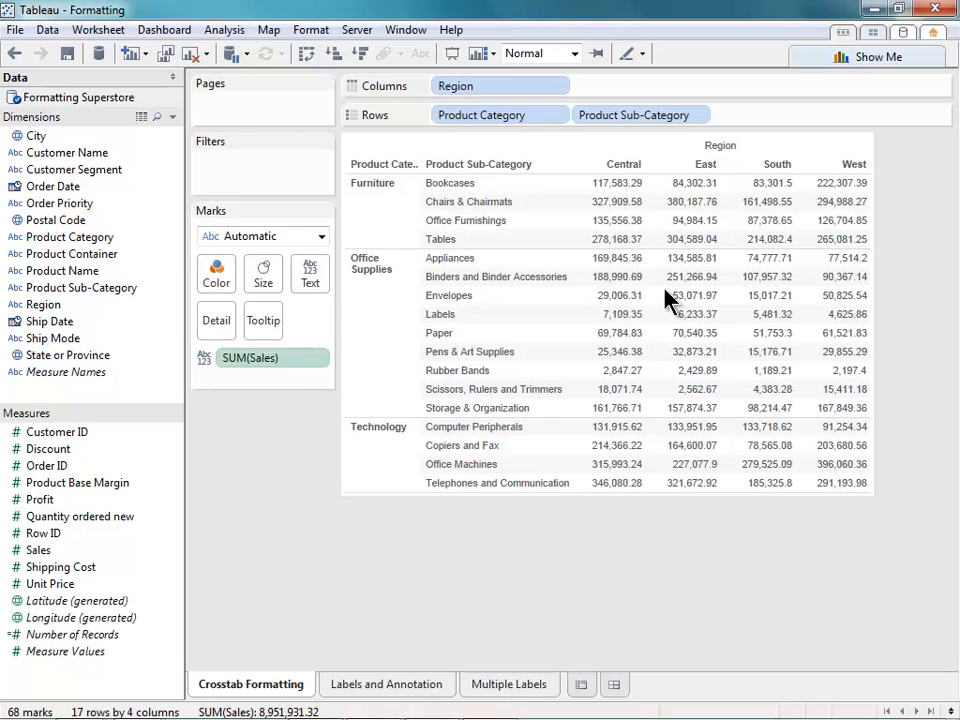
Step: Open the Format pane from a sales cell's context menu, then browse the Format menu
right_click(691, 295)
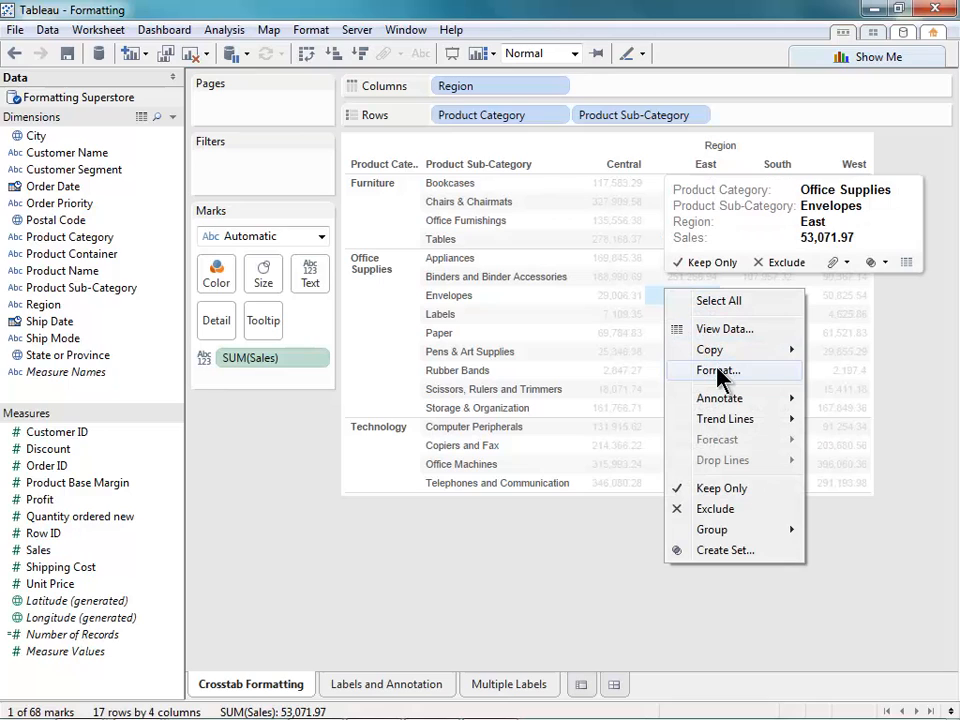
left_click(717, 370)
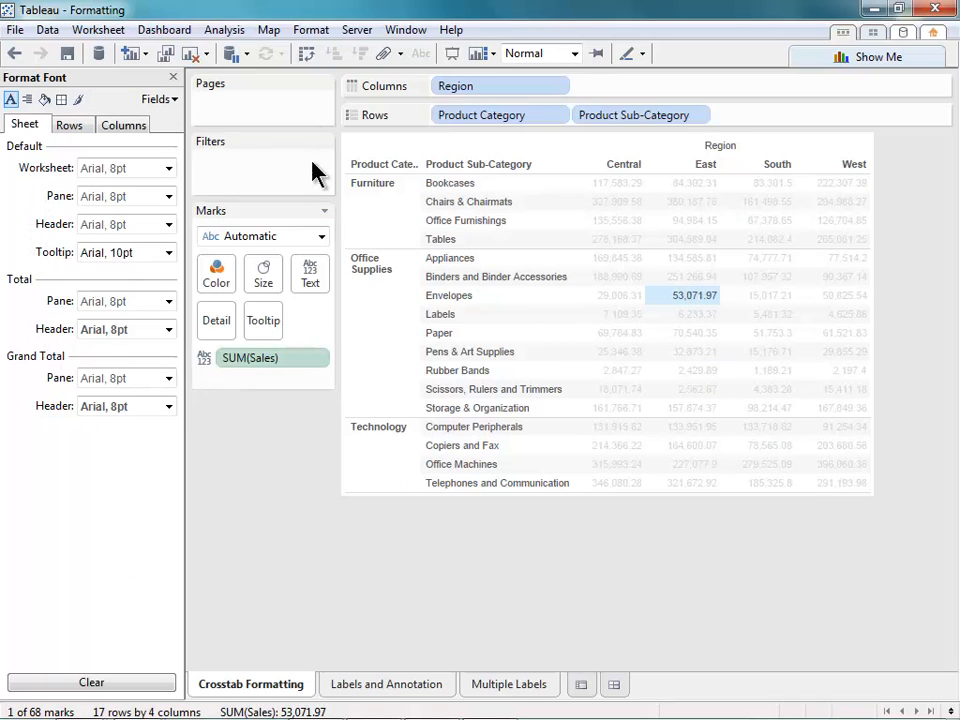
left_click(311, 29)
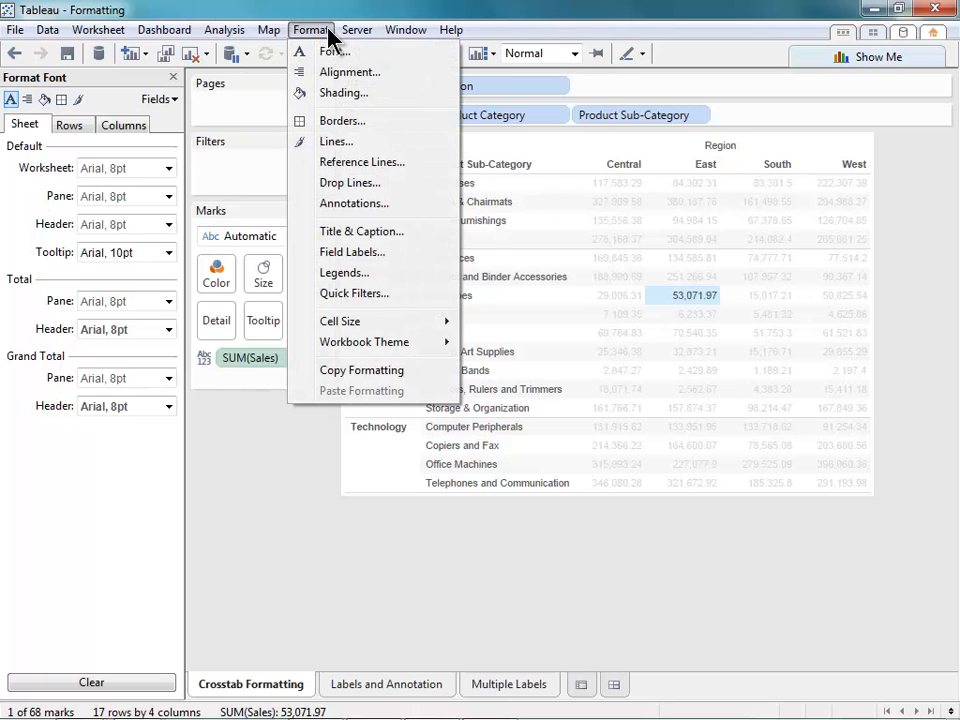
mouse_move(349, 71)
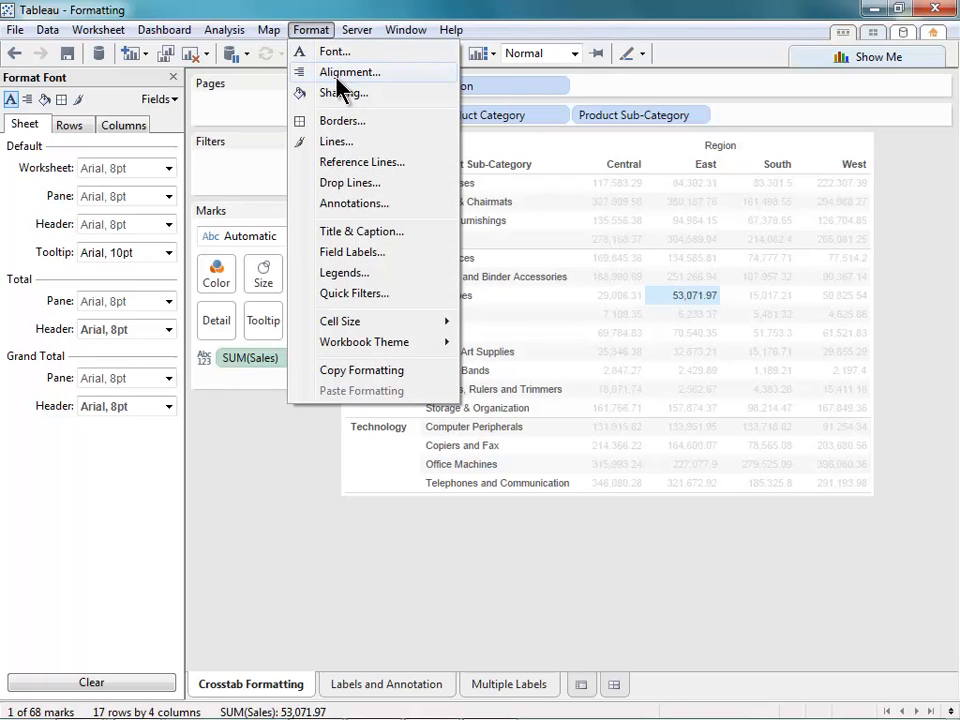
mouse_move(335, 55)
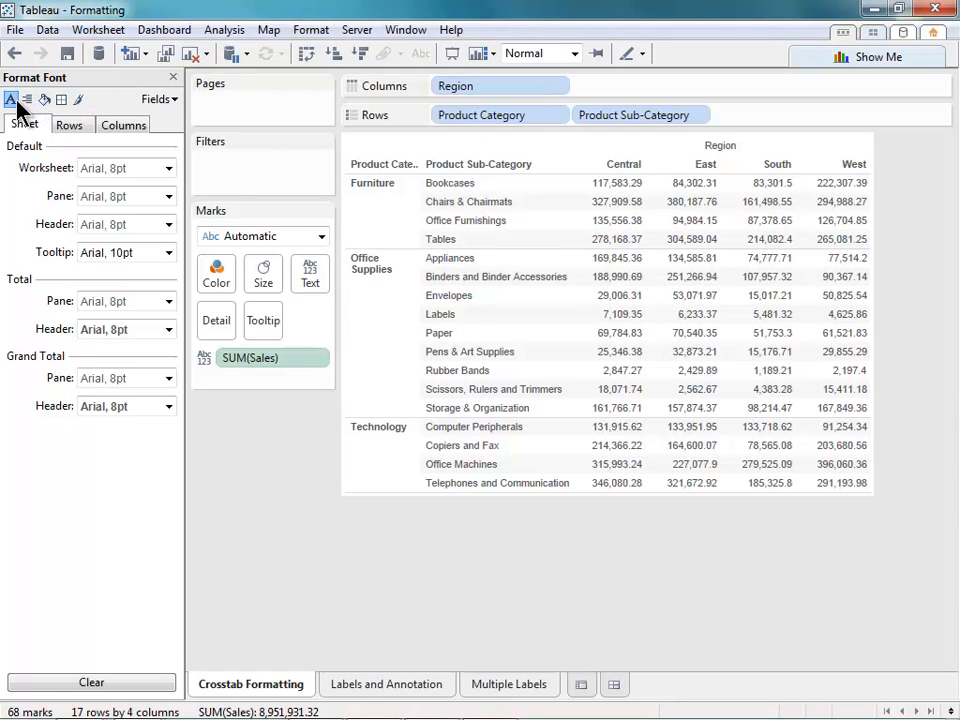
mouse_move(13, 99)
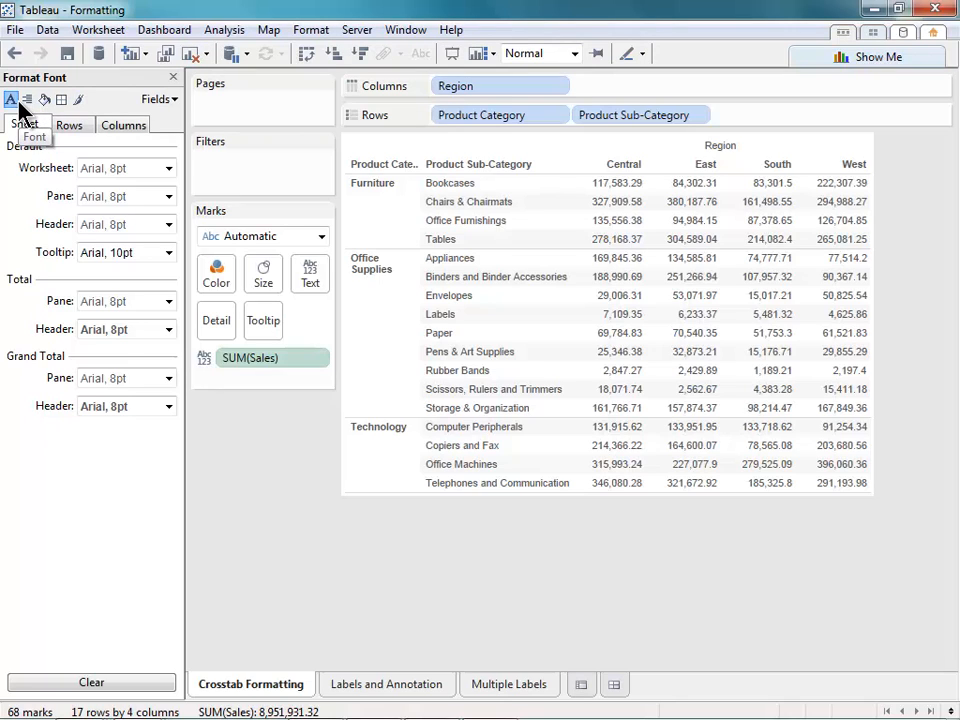
mouse_move(90, 170)
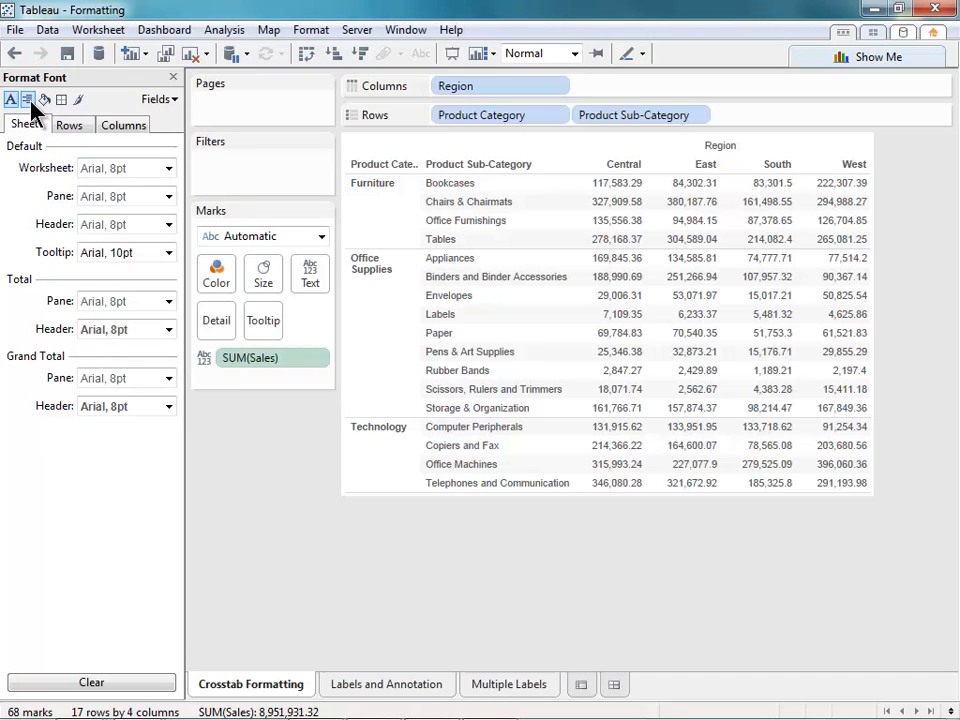
Step: Browse the alignment, shading, border and line formatting settings
left_click(27, 99)
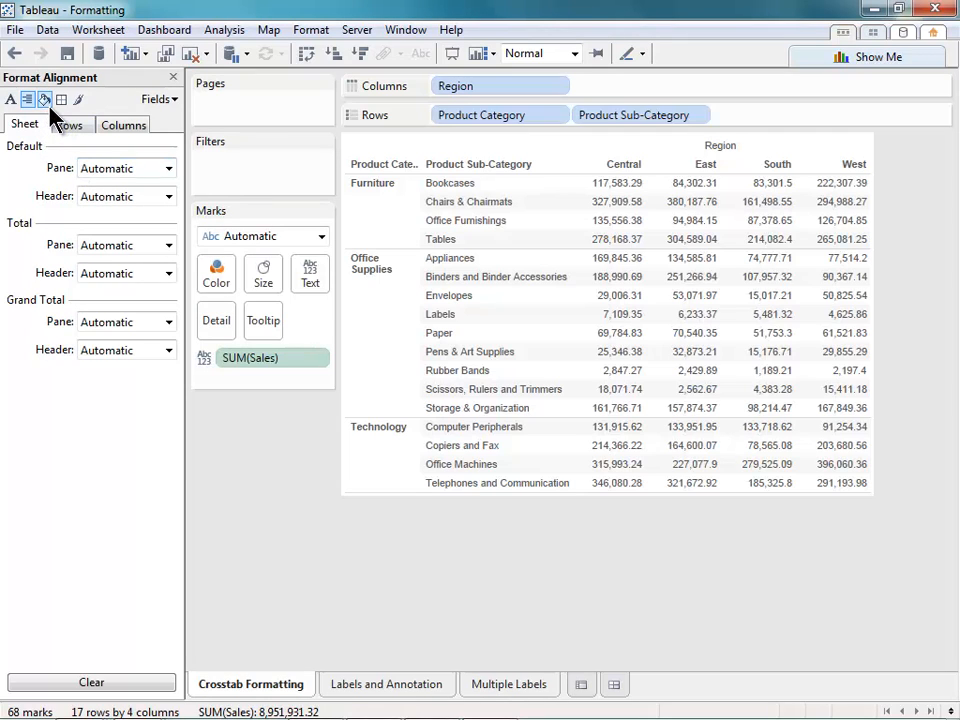
left_click(44, 99)
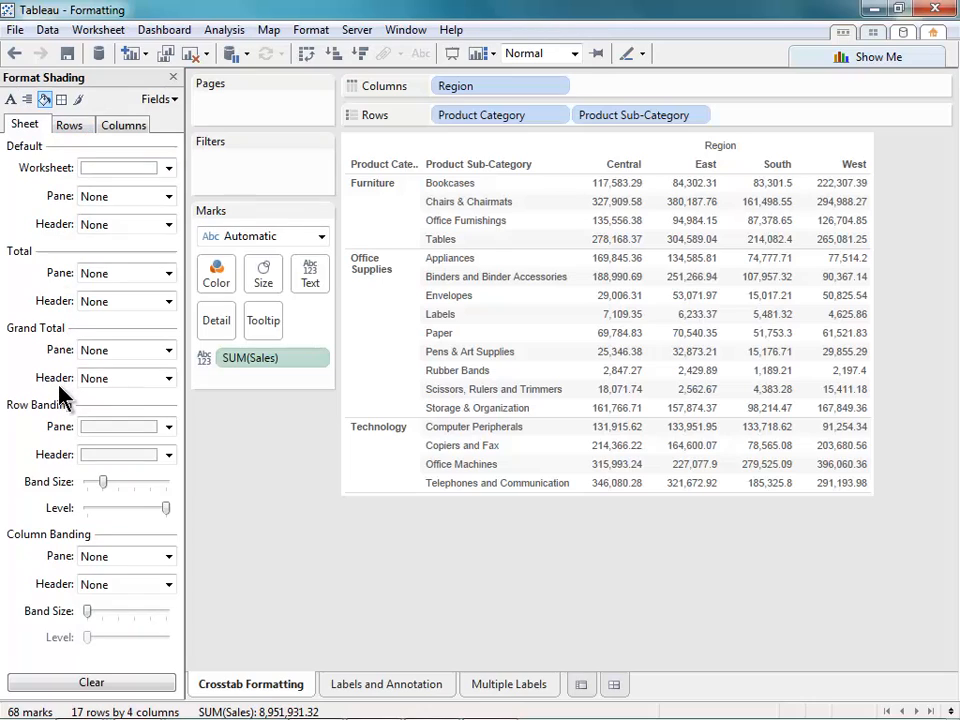
left_click(61, 99)
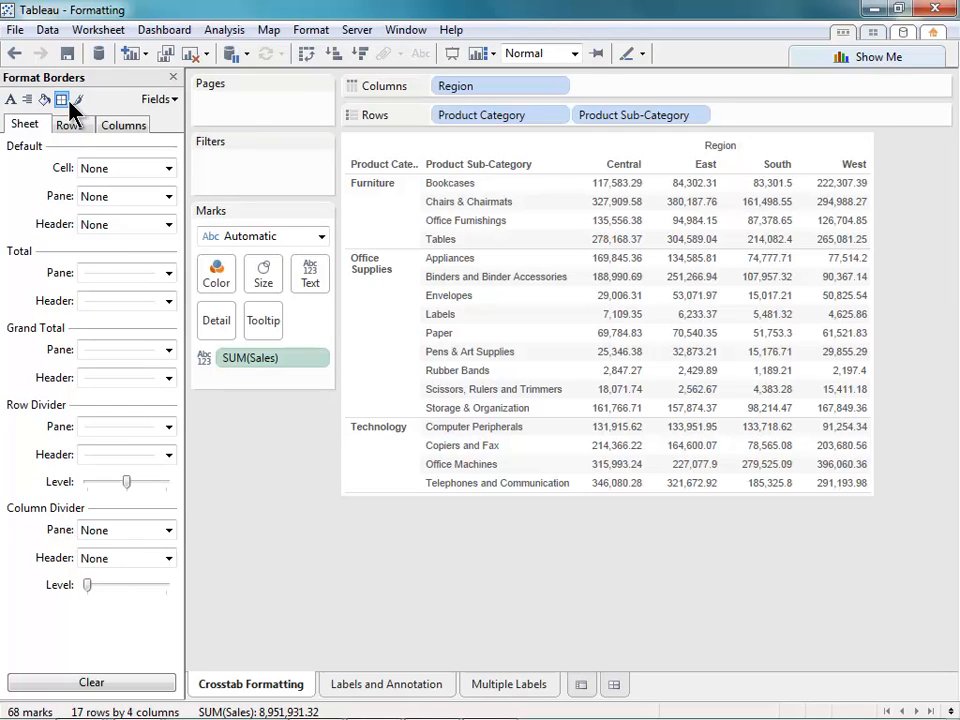
left_click(78, 99)
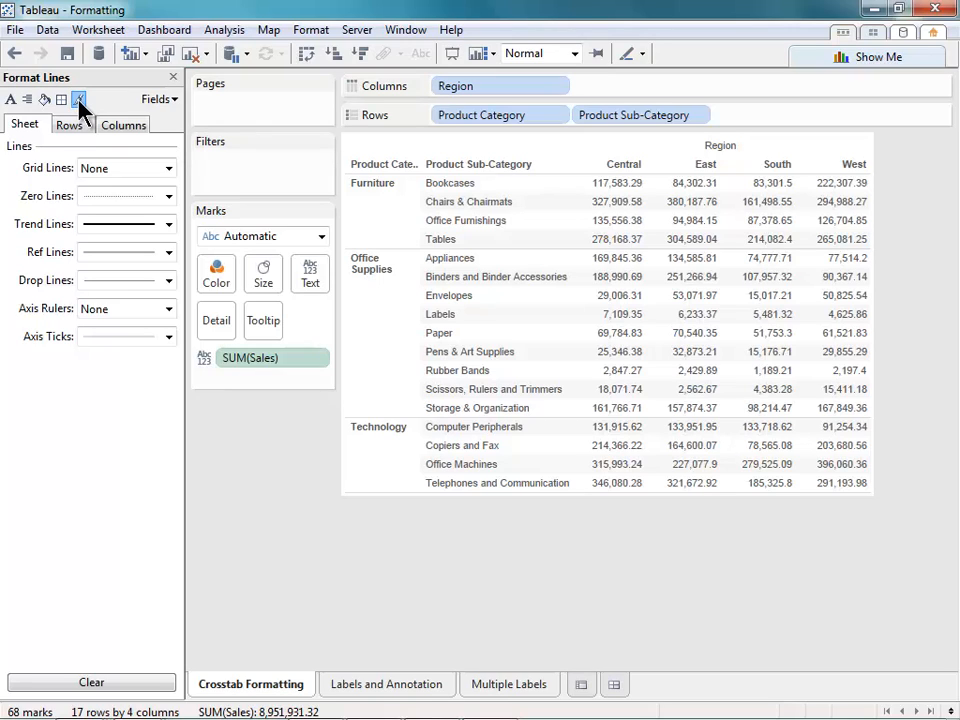
Step: Show line settings for rows and columns, then open the Fields list
left_click(78, 99)
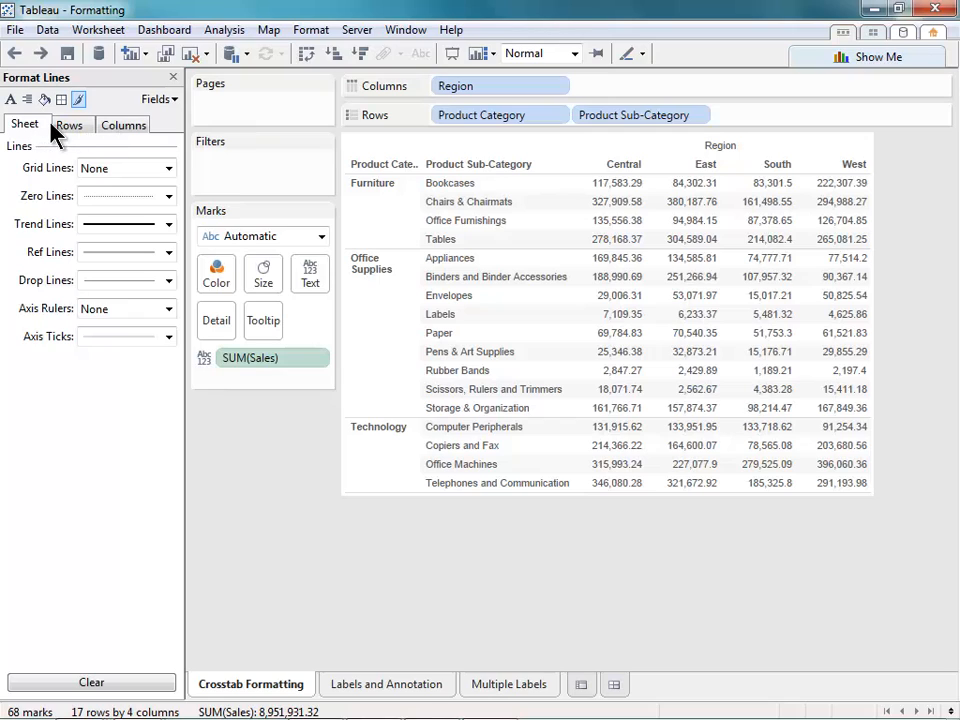
left_click(69, 124)
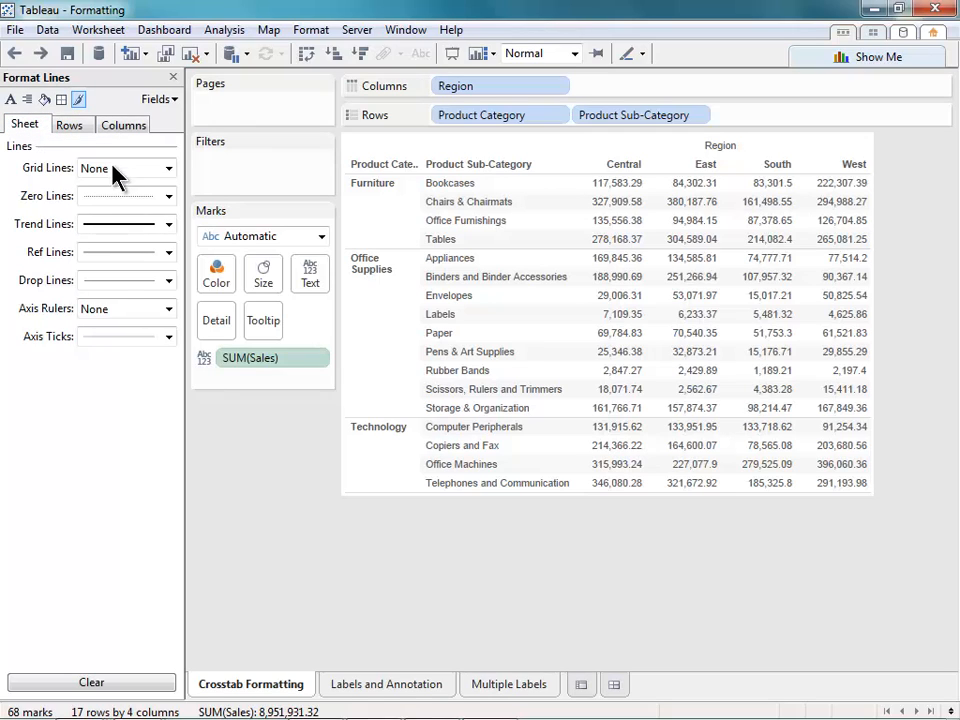
left_click(123, 124)
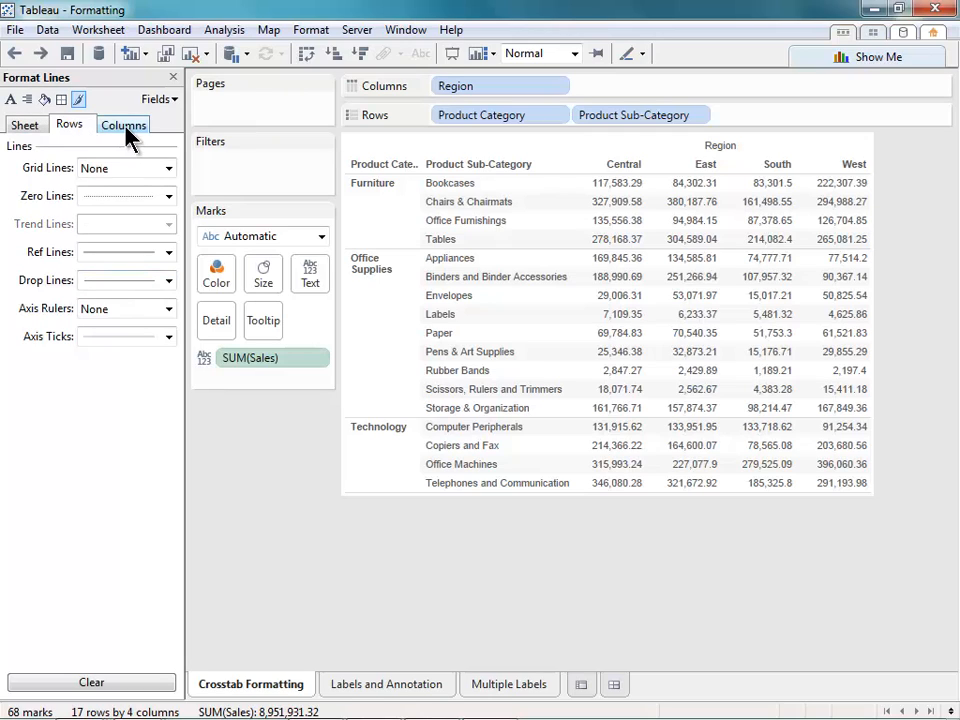
left_click(123, 124)
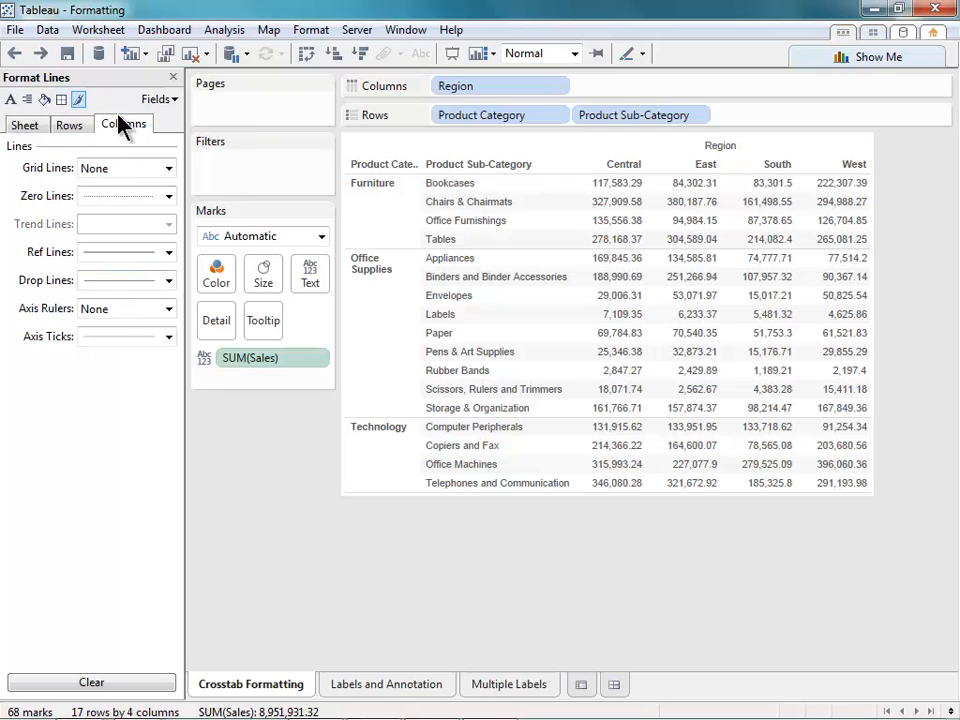
left_click(158, 99)
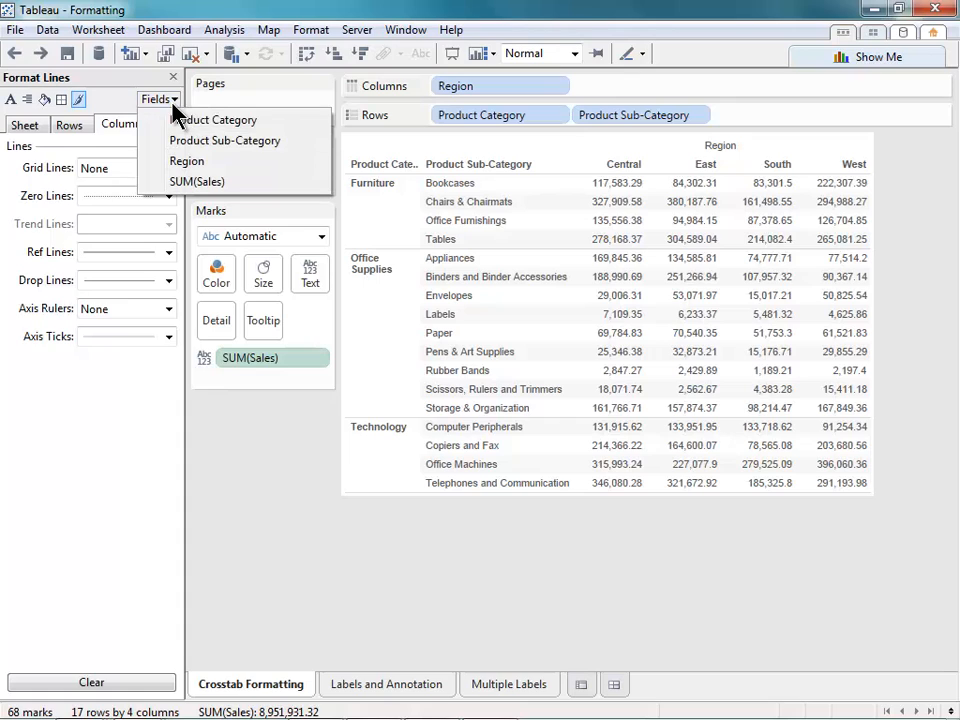
mouse_move(213, 119)
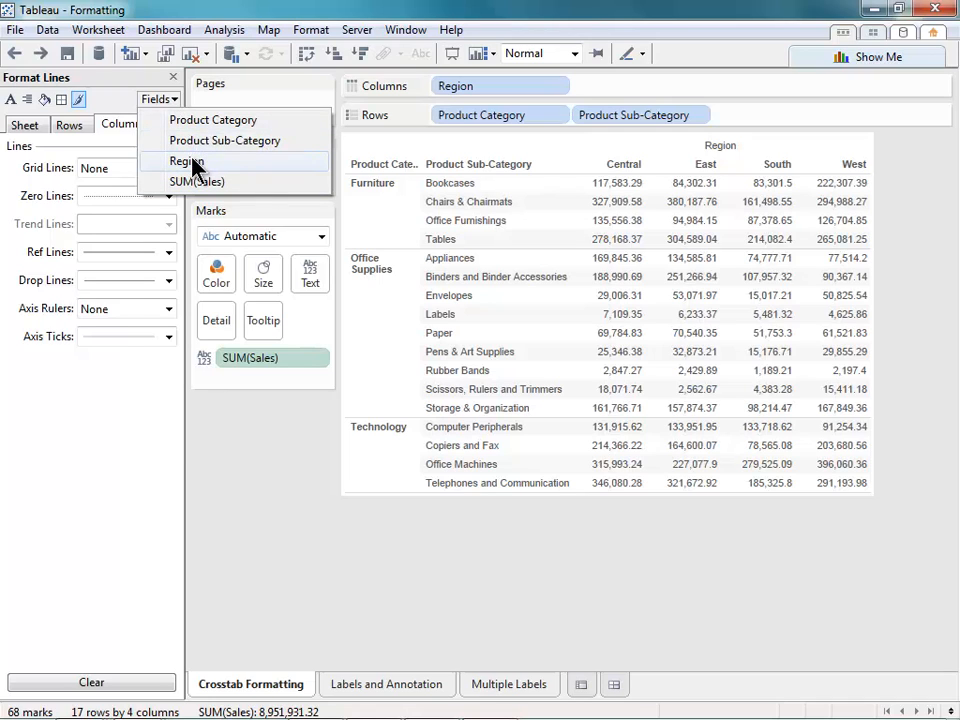
Step: Select Region in the Fields list and show its Pane formatting settings
left_click(186, 161)
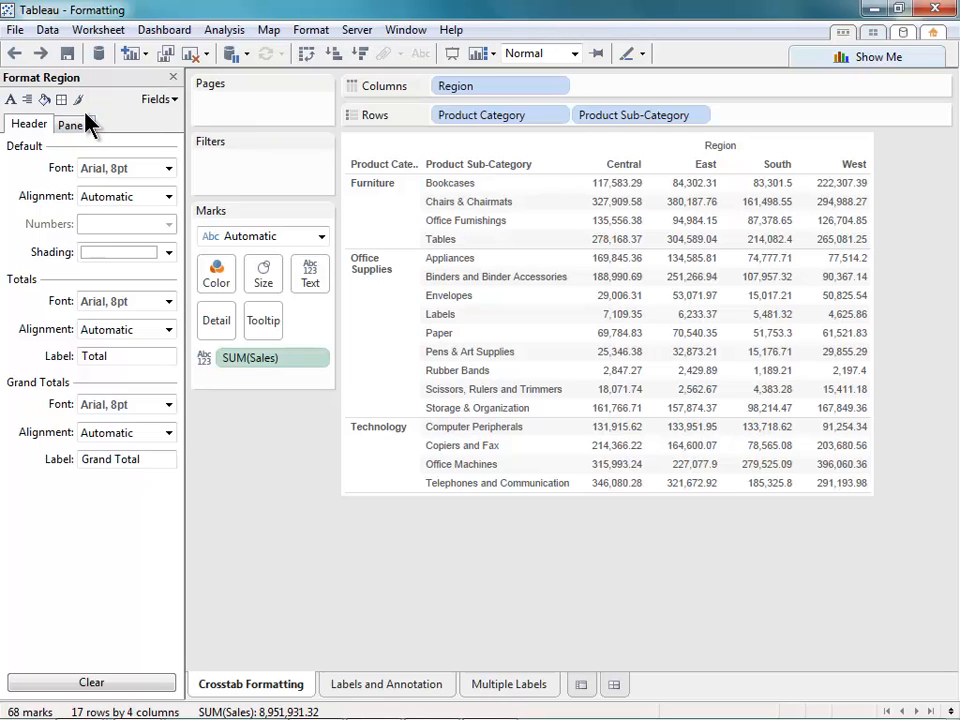
left_click(70, 124)
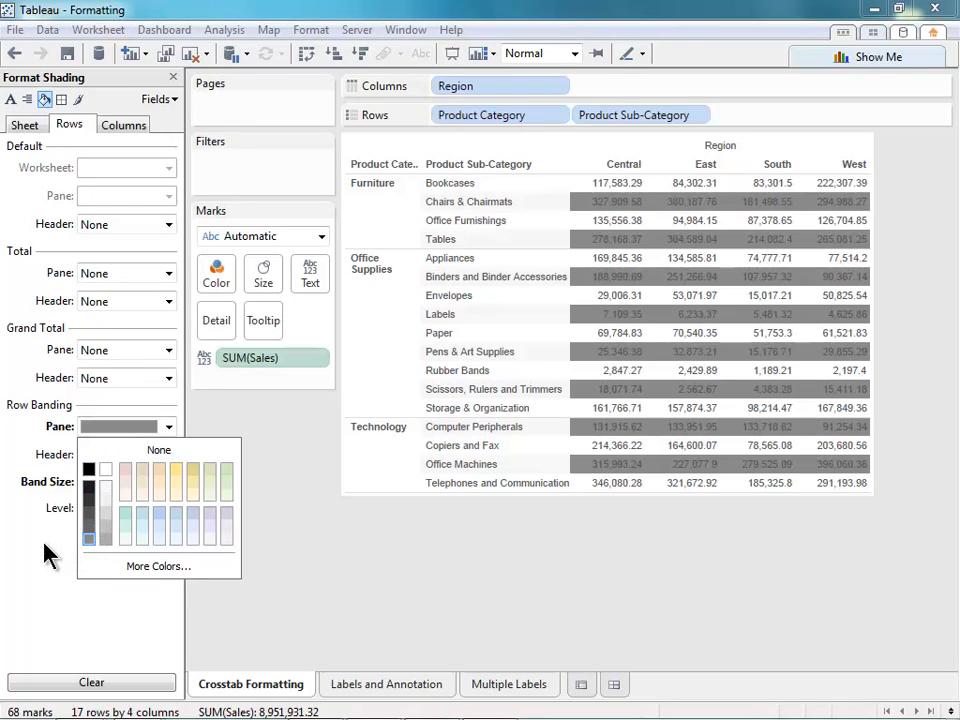
Step: Apply darker gray row banding to the row headers to match the panes
left_click(168, 454)
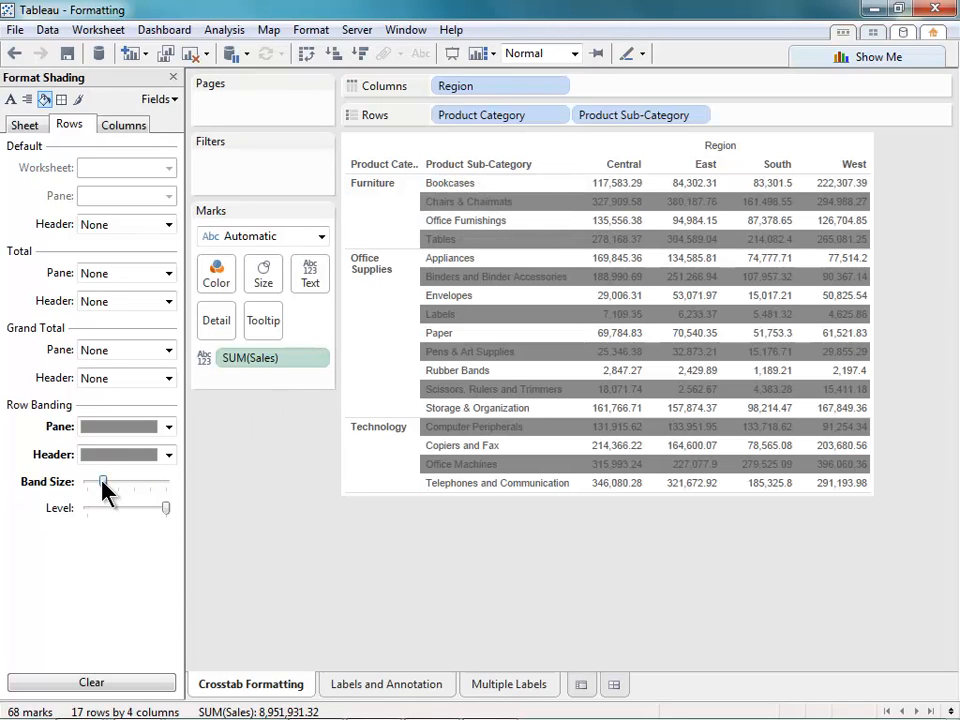
left_click_drag(102, 482, 133, 482)
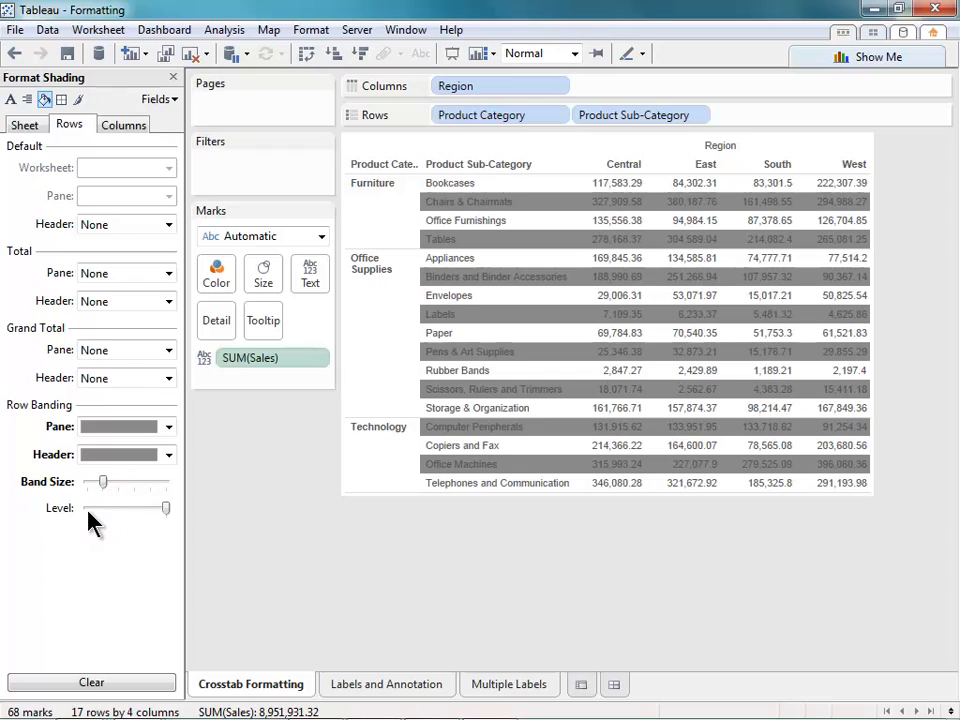
mouse_move(105, 545)
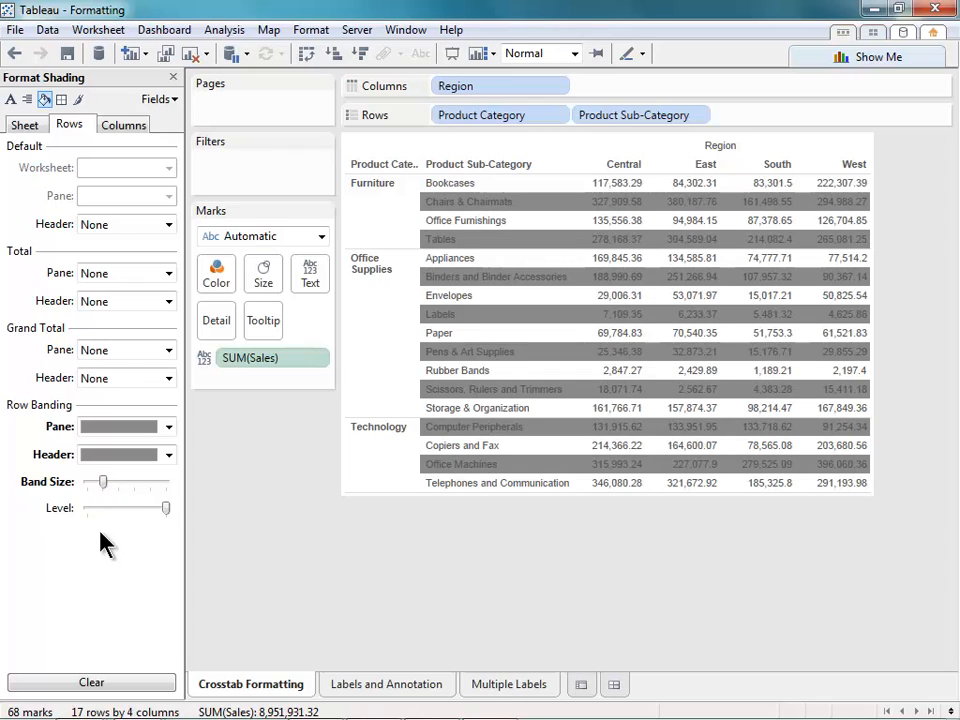
mouse_move(157, 535)
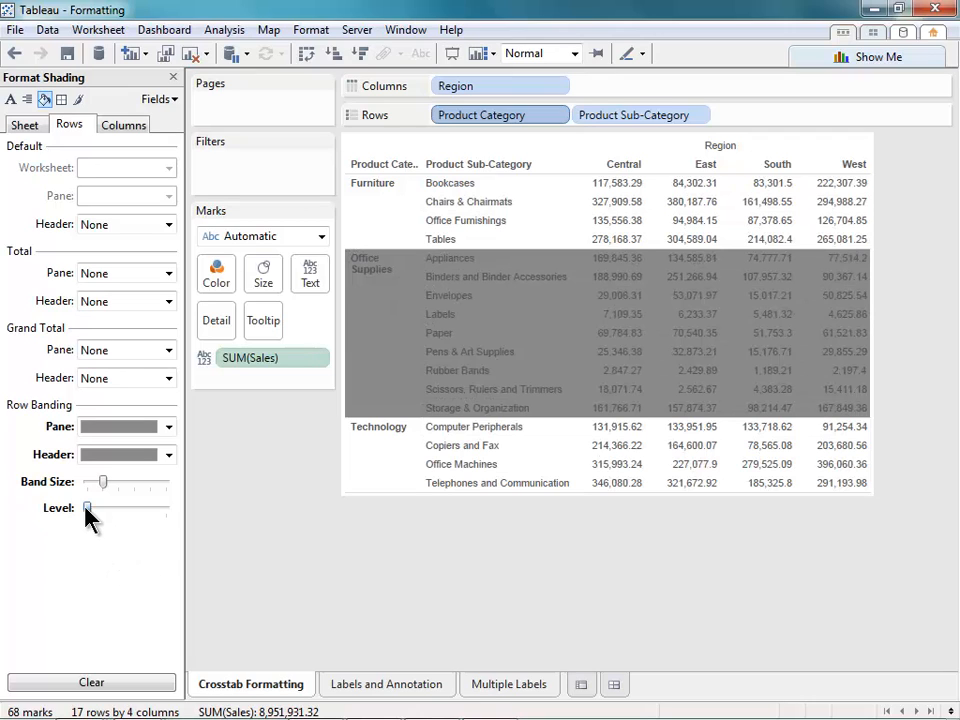
left_click_drag(86, 508, 165, 508)
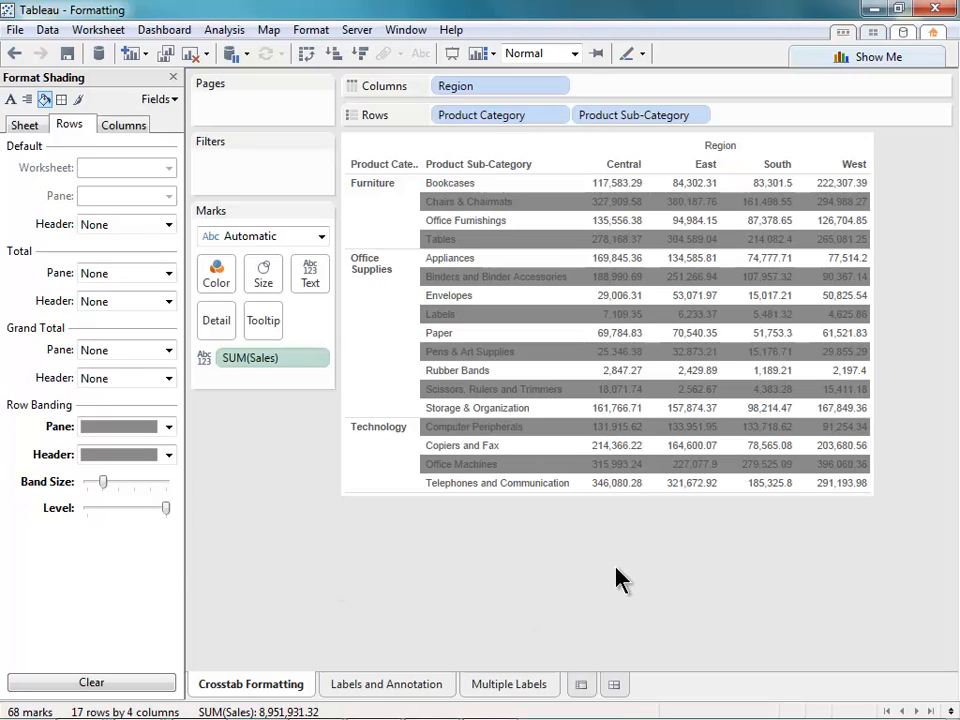
mouse_move(642, 510)
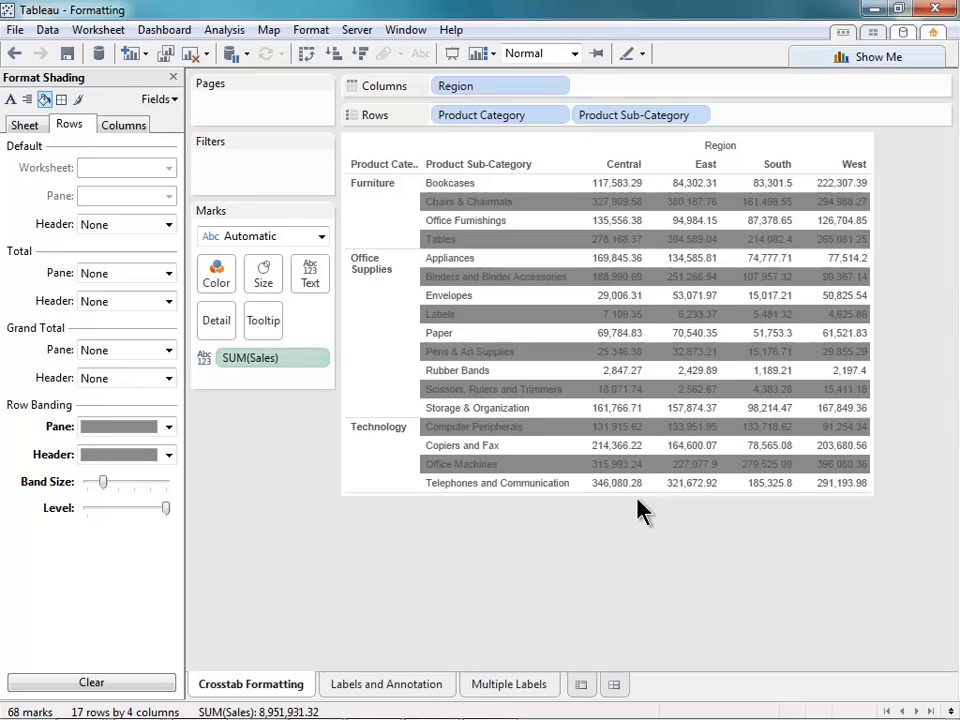
mouse_move(665, 511)
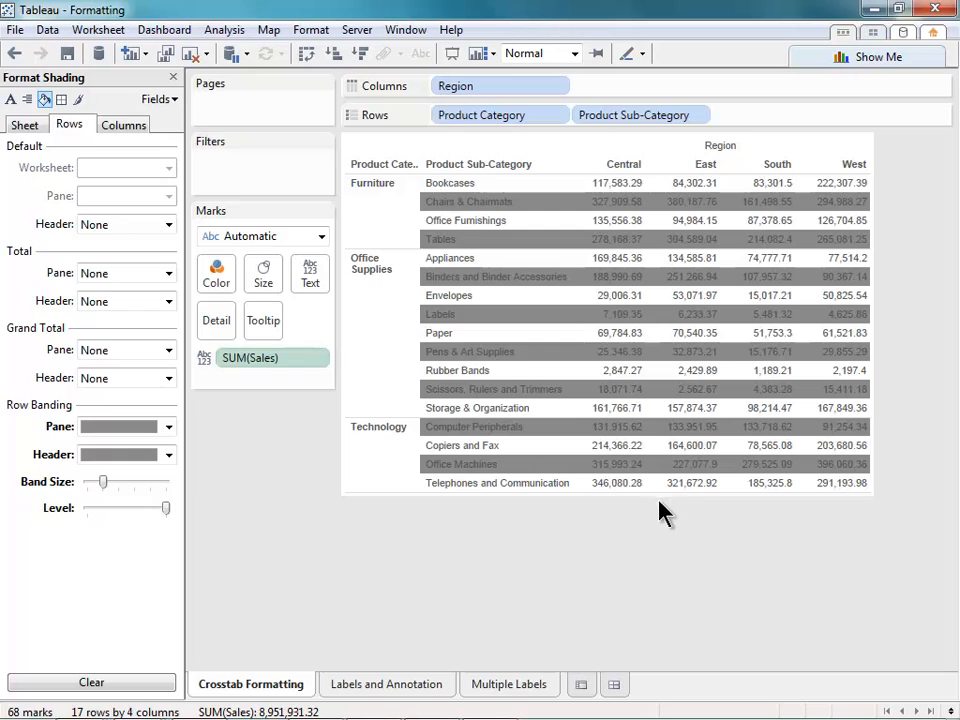
mouse_move(648, 515)
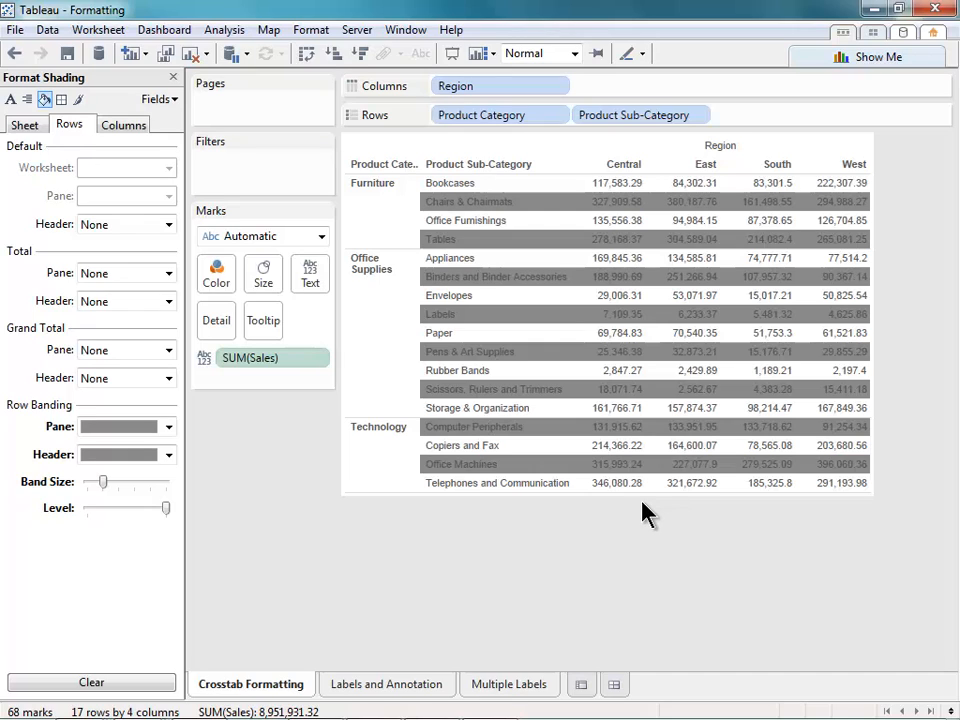
mouse_move(615, 520)
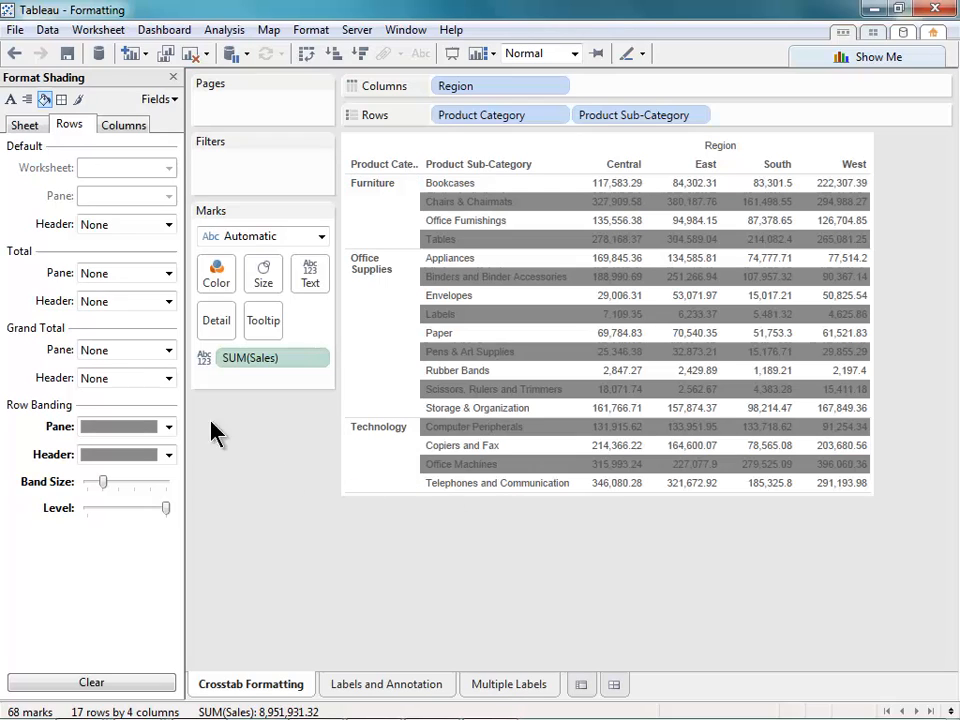
Step: Reopen the Fields dropdown at the top of the Format Shading pane
left_click(157, 99)
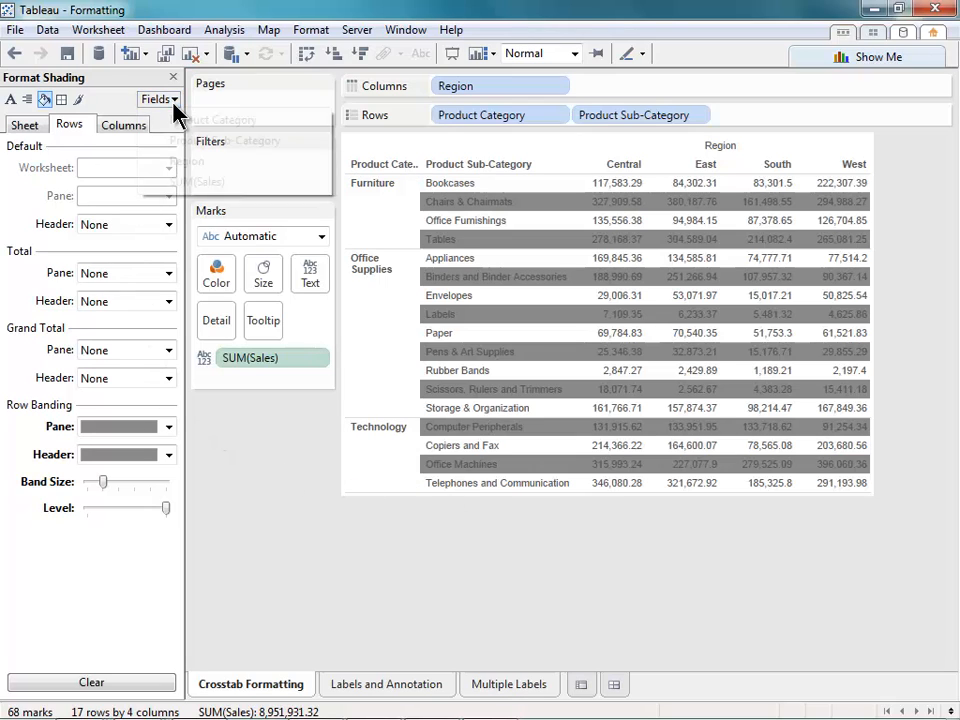
left_click(175, 99)
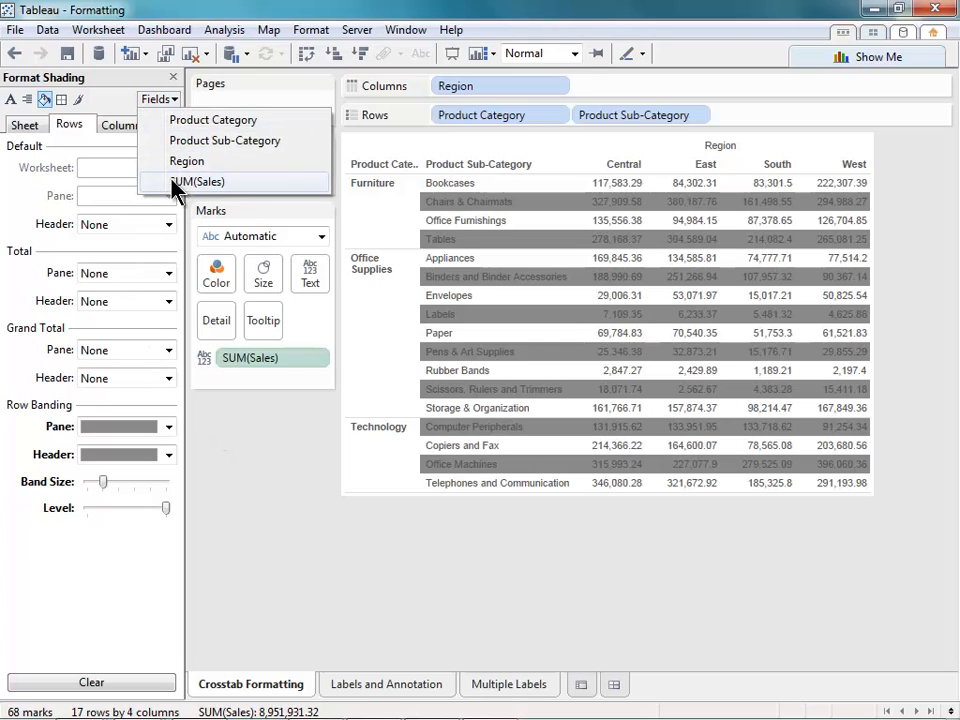